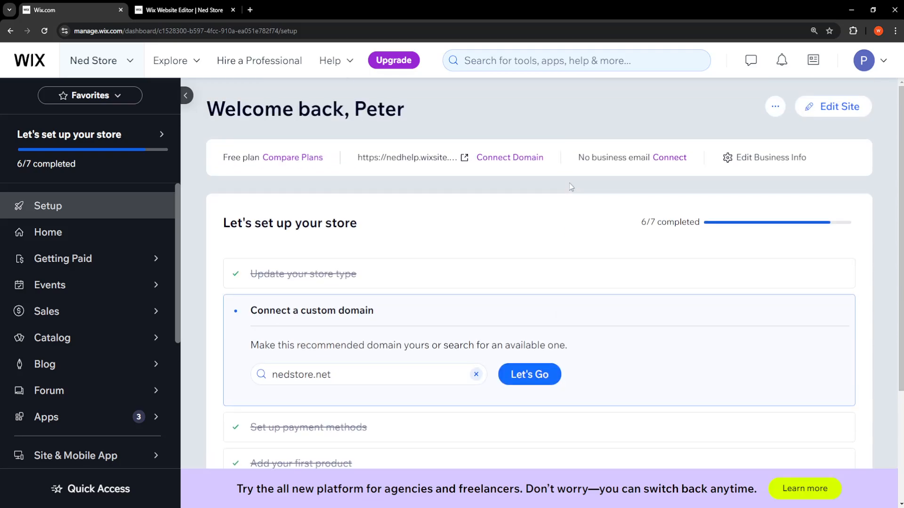
mouse_move(589, 259)
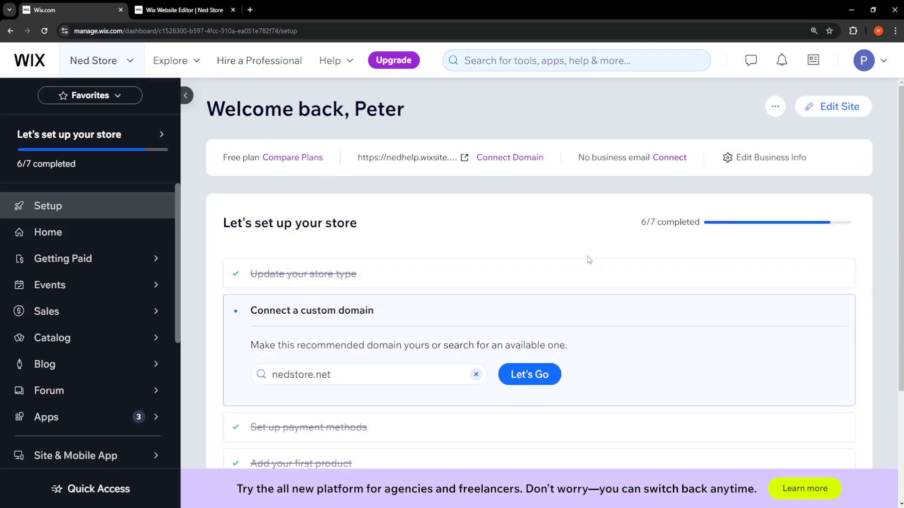
mouse_move(830, 111)
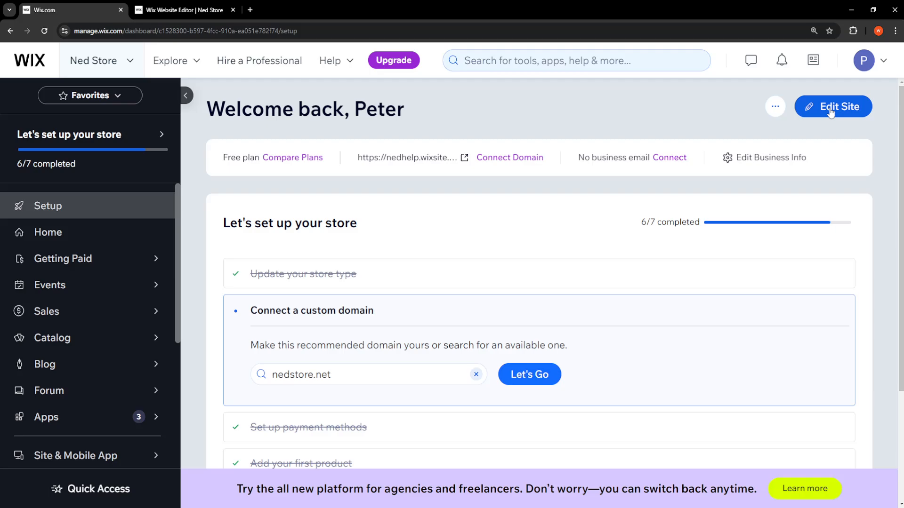
mouse_move(822, 118)
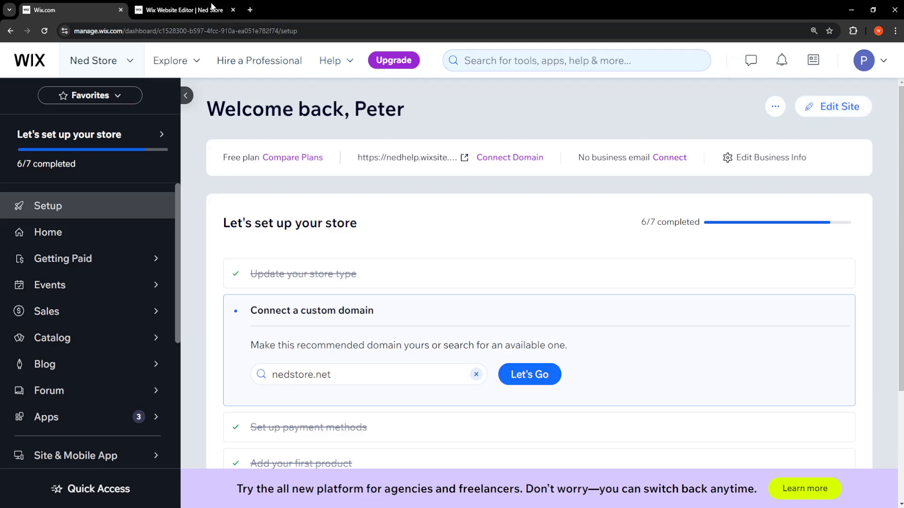
Step: Switch to the Ned Store site editor and show its Publish dropdown options
left_click(184, 10)
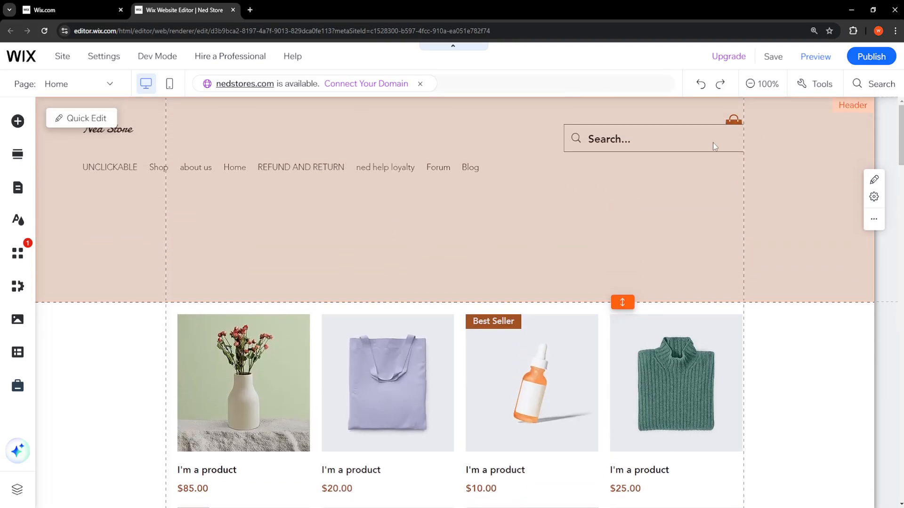
left_click(871, 56)
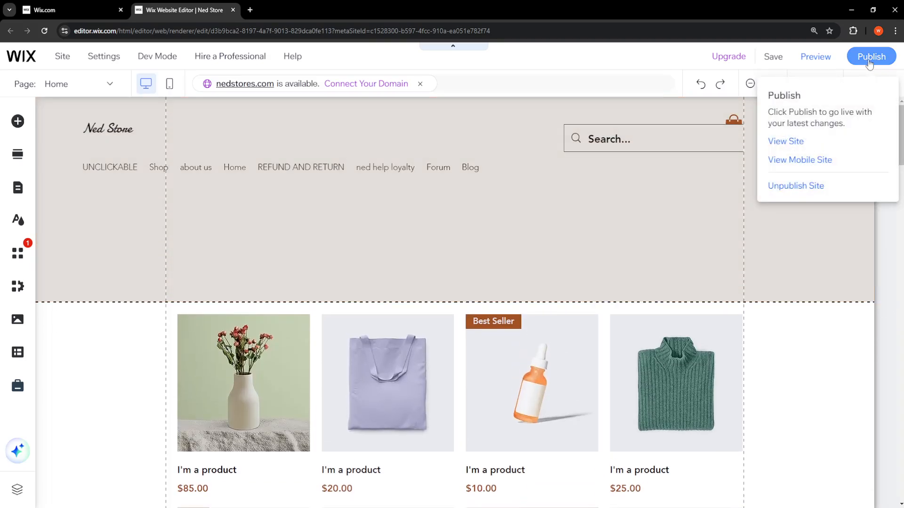
mouse_move(796, 186)
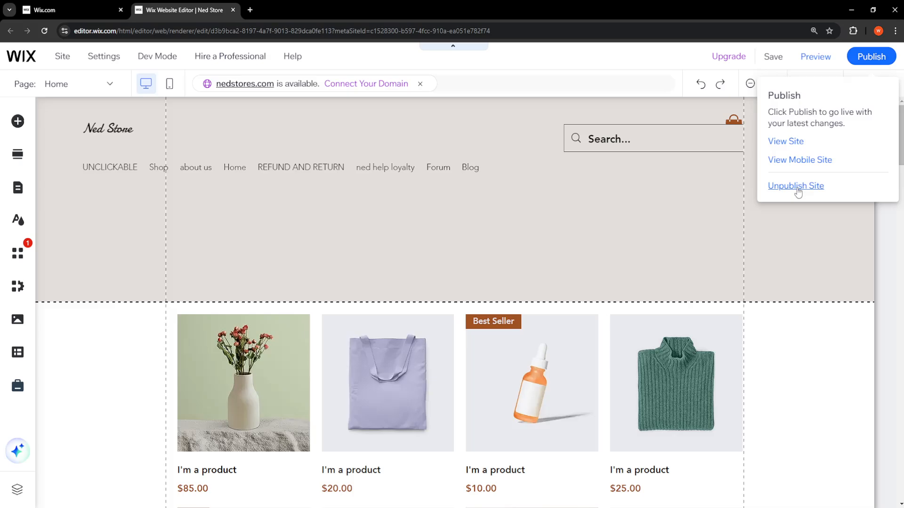
Step: Unpublish the Ned Store site through Website Settings and confirm the unpublish dialog
left_click(796, 186)
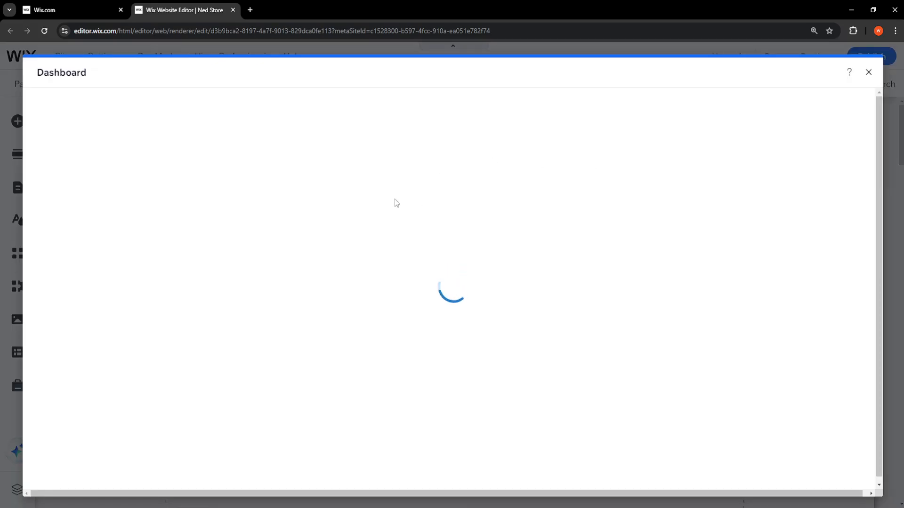
mouse_move(464, 240)
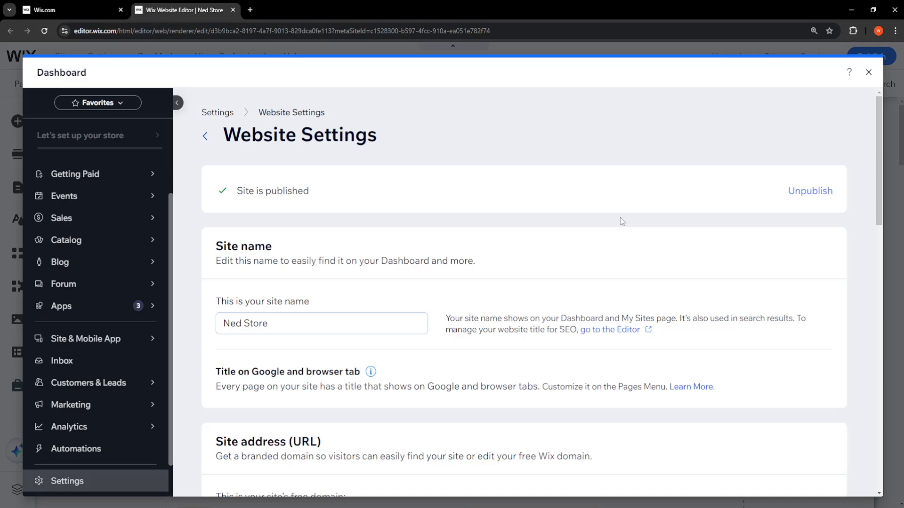
left_click(810, 191)
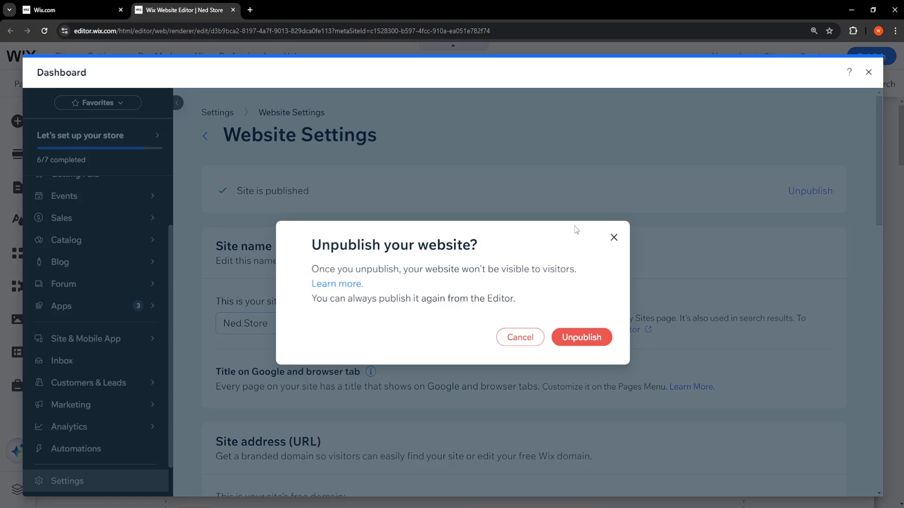
left_click(581, 337)
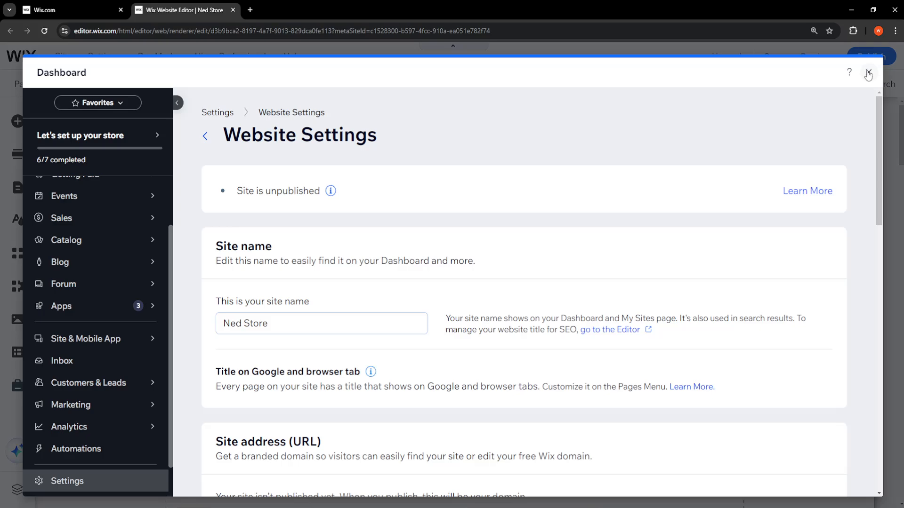
Step: Close the settings overlay, republish Ned Store, and dismiss the Congratulations message
left_click(869, 73)
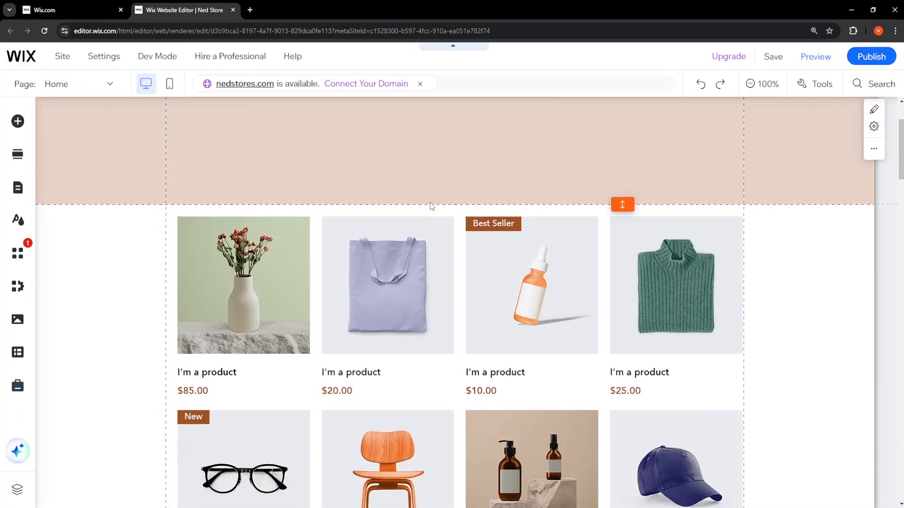
left_click(870, 56)
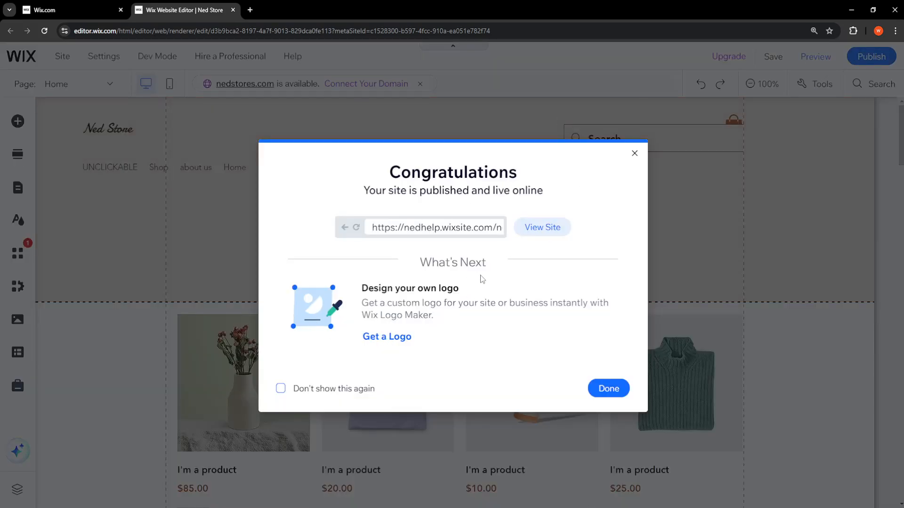
mouse_move(634, 153)
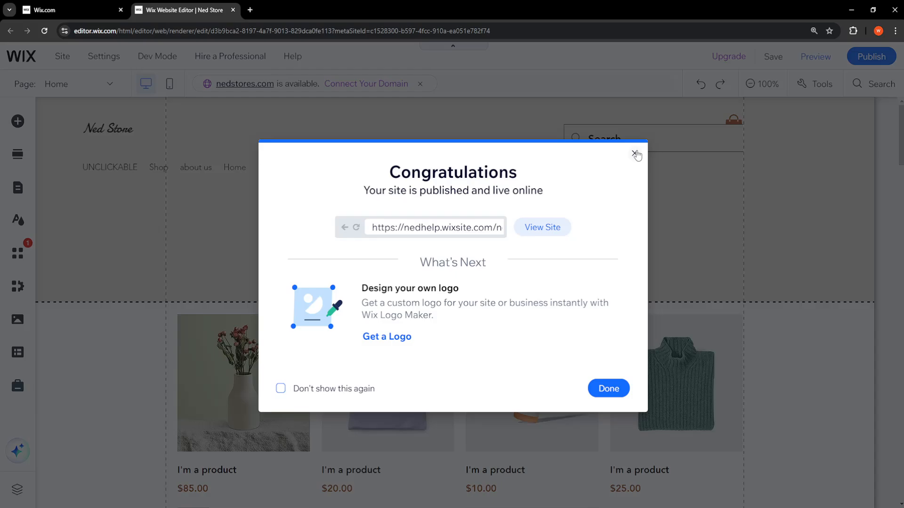
mouse_move(604, 387)
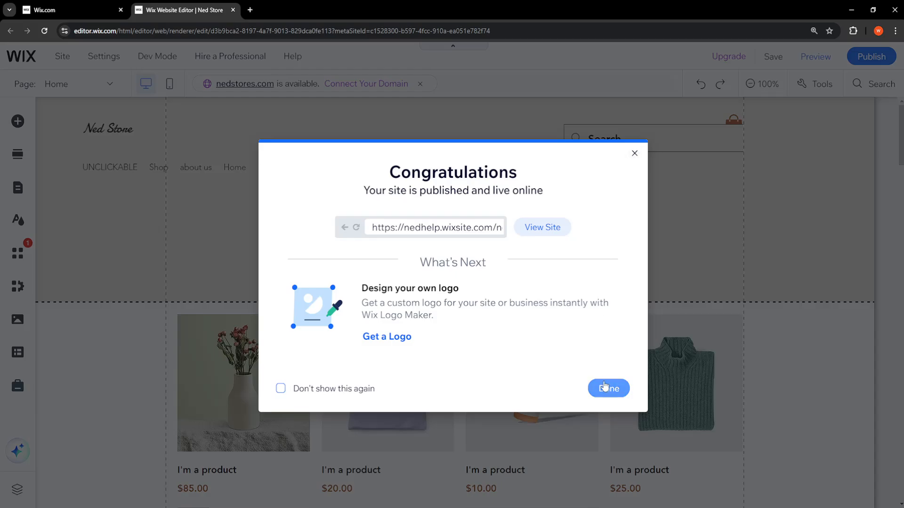
left_click(608, 388)
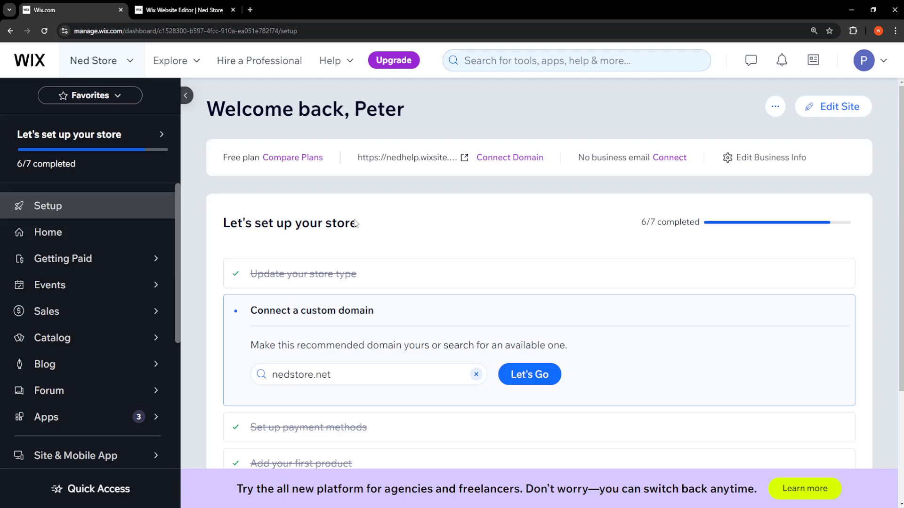
mouse_move(67, 136)
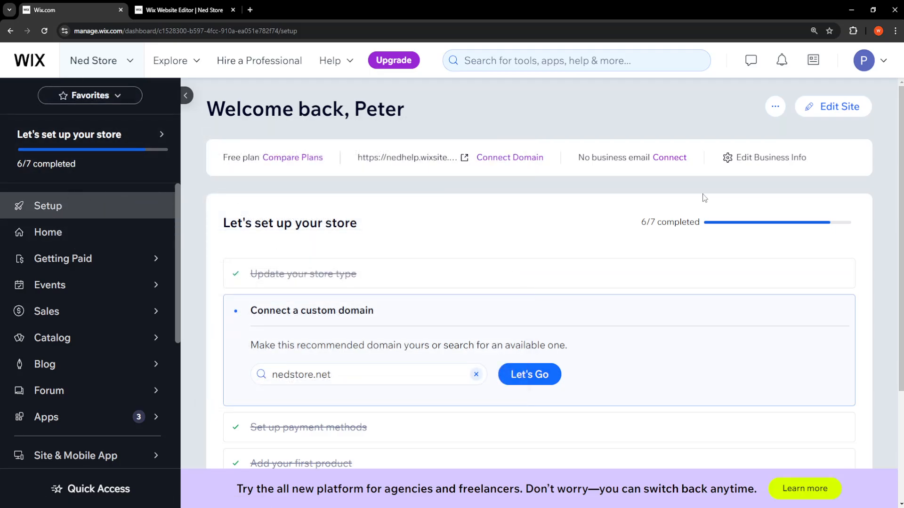
mouse_move(775, 106)
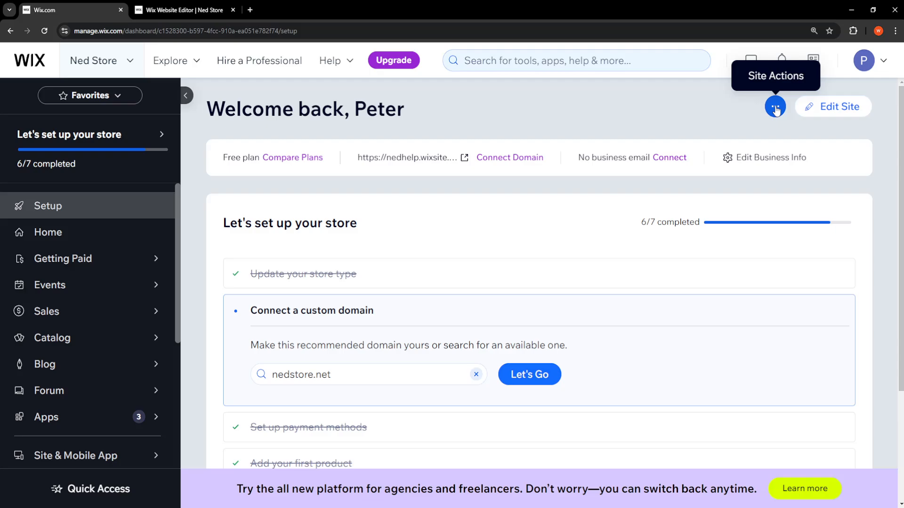
Step: Open the Ned Store Site Actions menu next to Edit Site
left_click(775, 107)
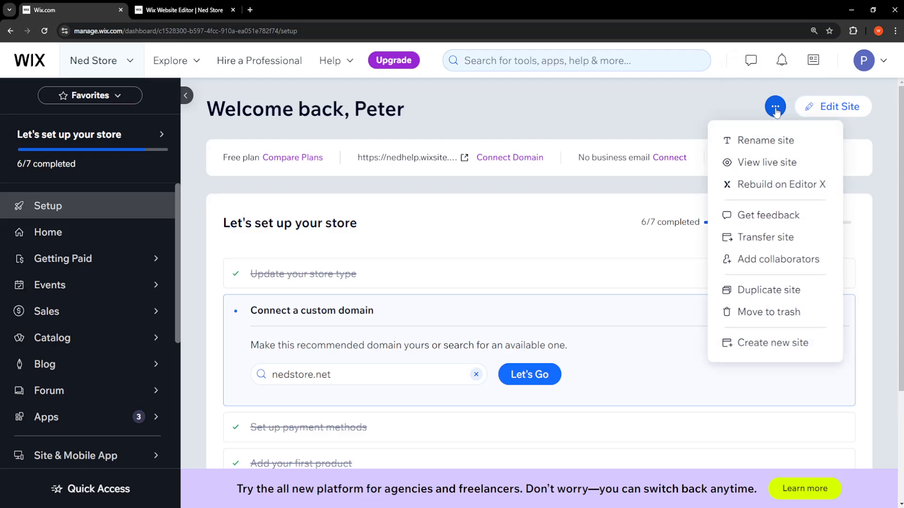
mouse_move(748, 145)
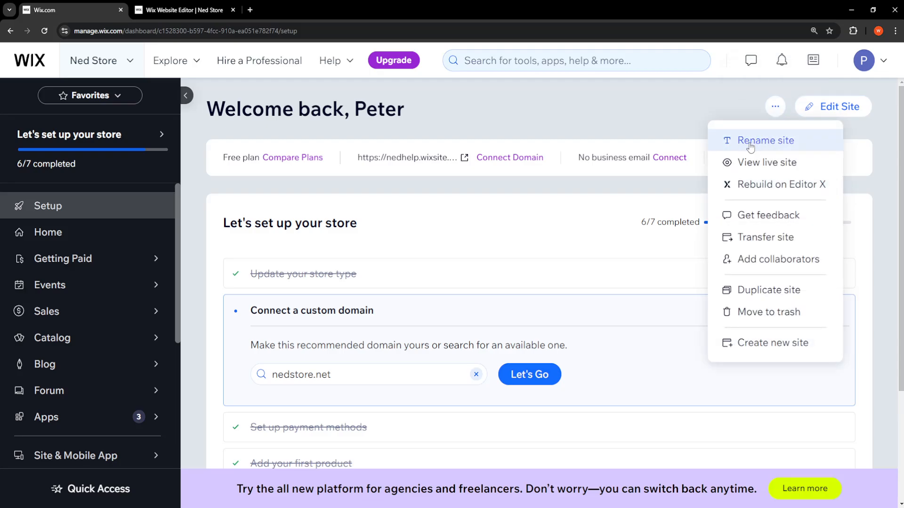
Step: Rename the site's free address to lowercase 'nedhelpyt' and save it
left_click(765, 141)
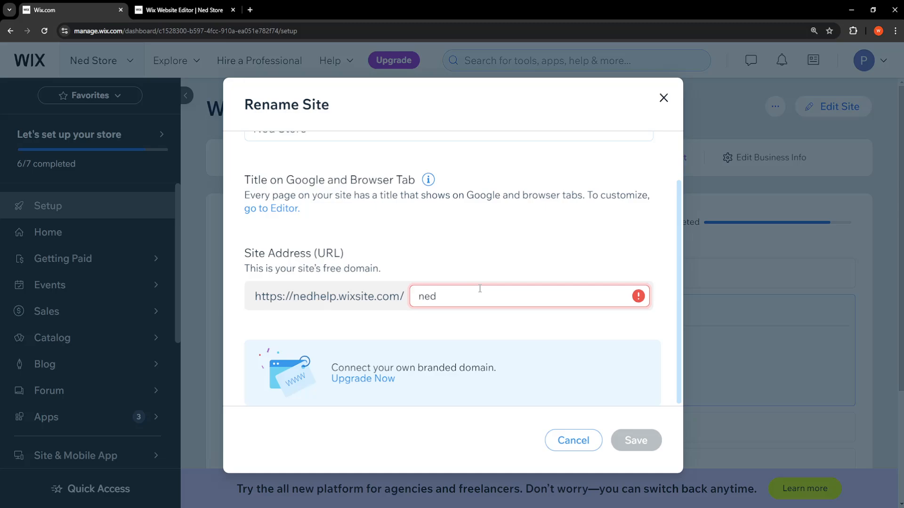
type("HELP")
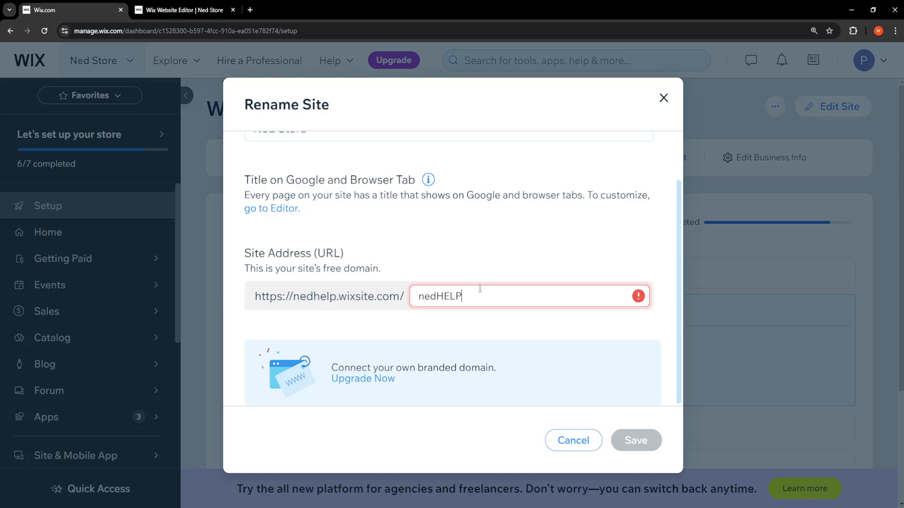
type("YT")
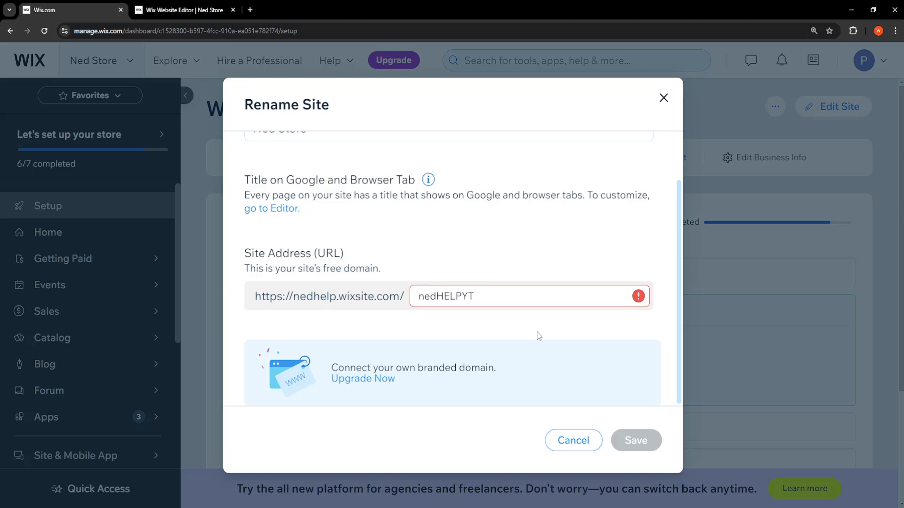
mouse_move(640, 307)
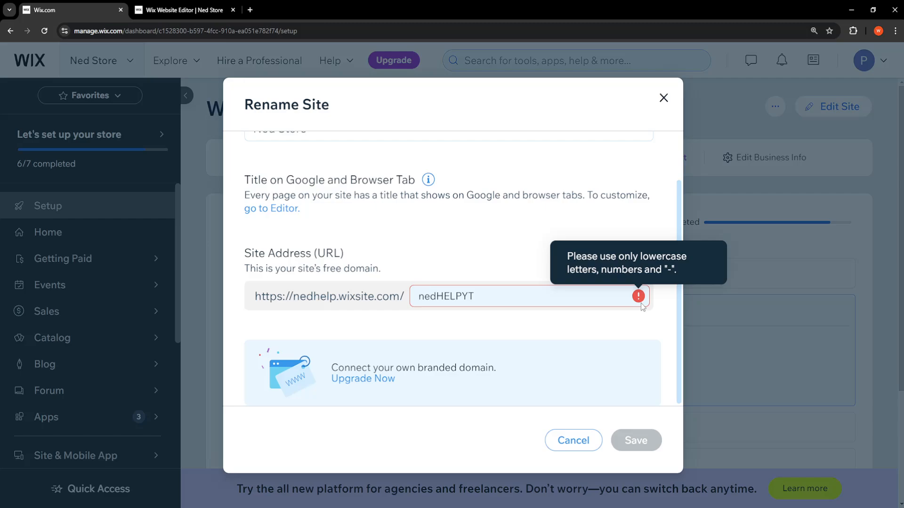
left_click(437, 296)
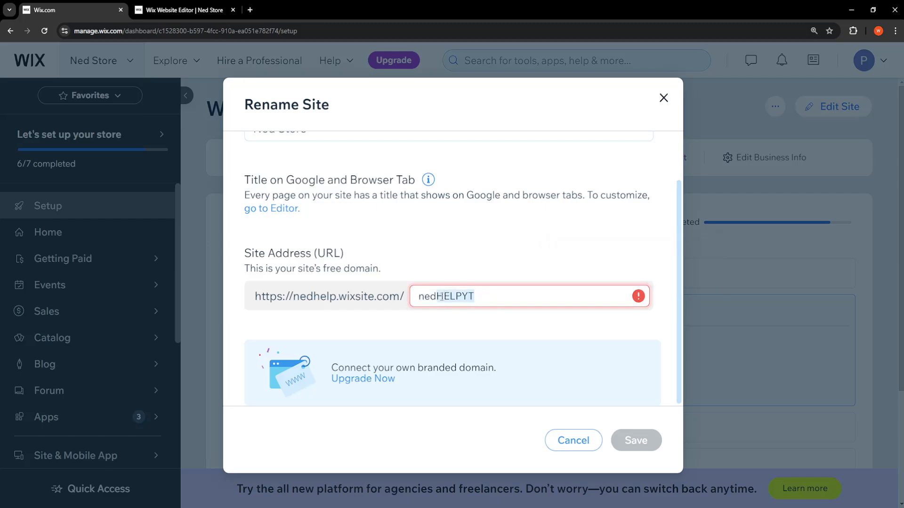
type("nedhelp")
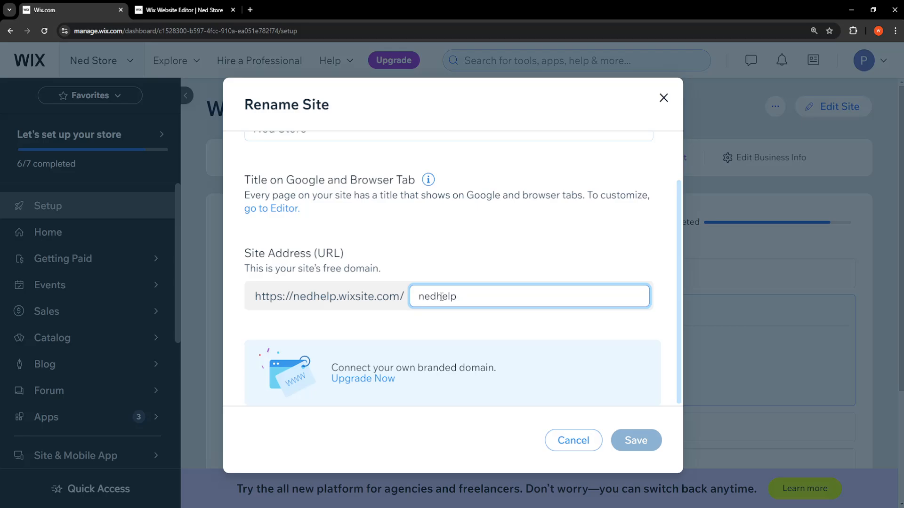
type("vt")
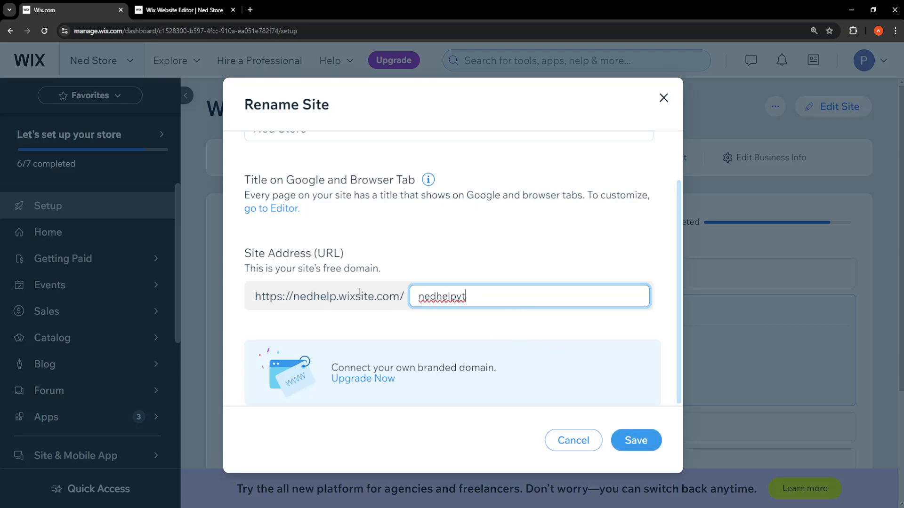
left_click(635, 440)
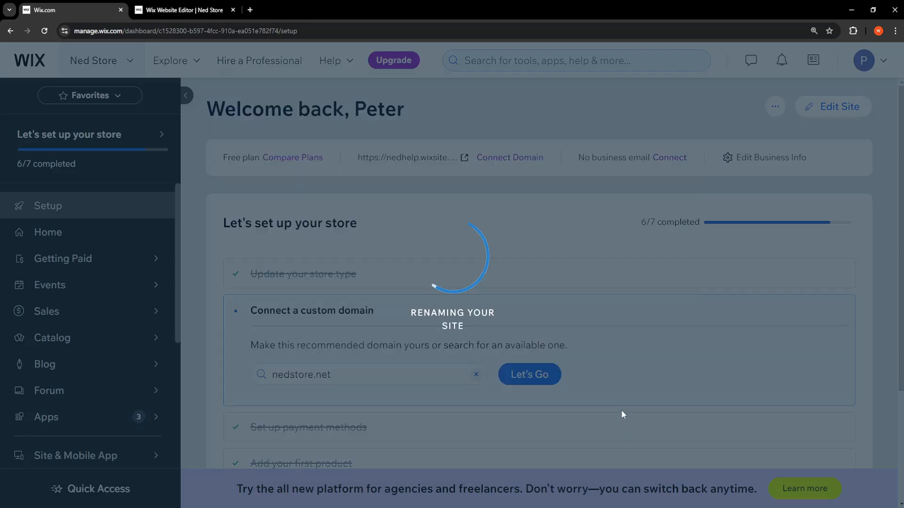
mouse_move(494, 292)
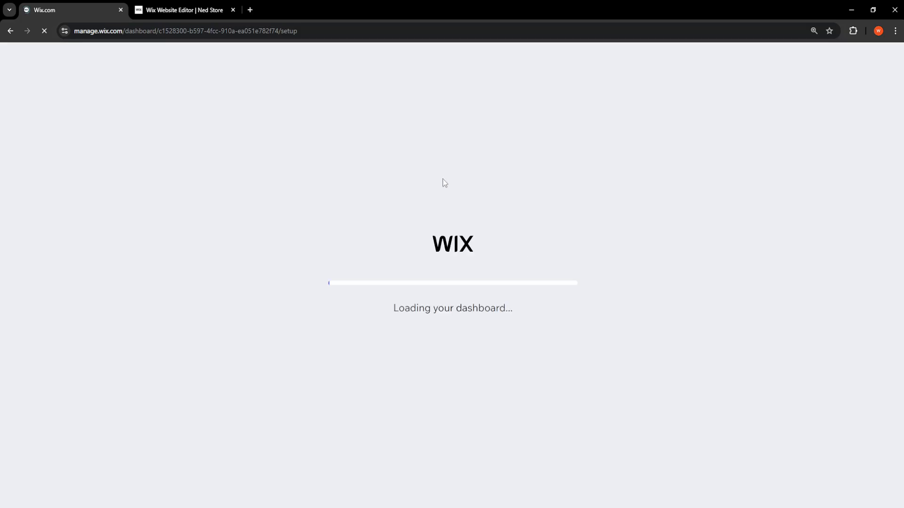
mouse_move(372, 193)
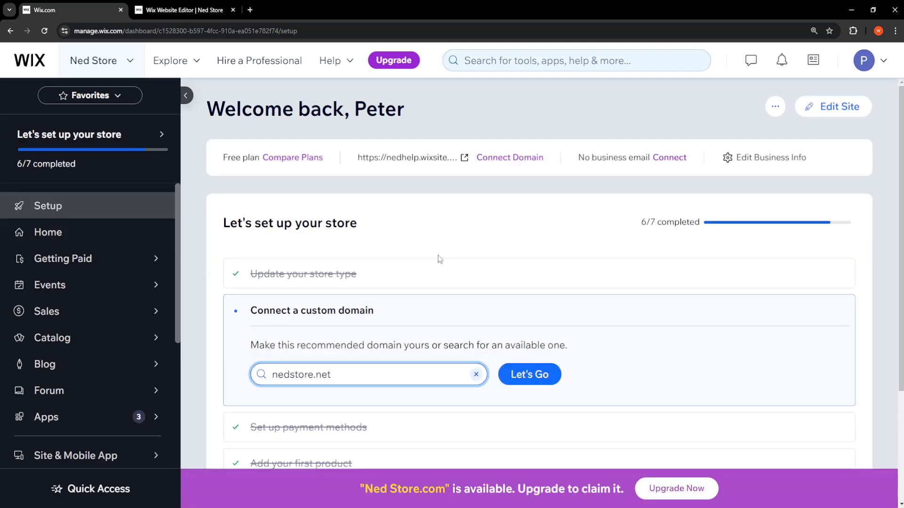
Step: Scroll down the reloaded dashboard's store setup checklist, now 6 of 7 complete
scroll("down", 3)
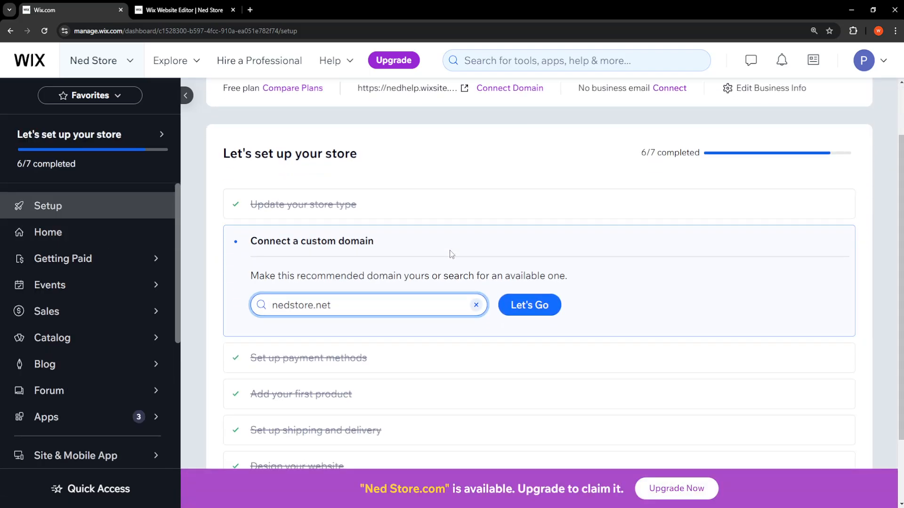